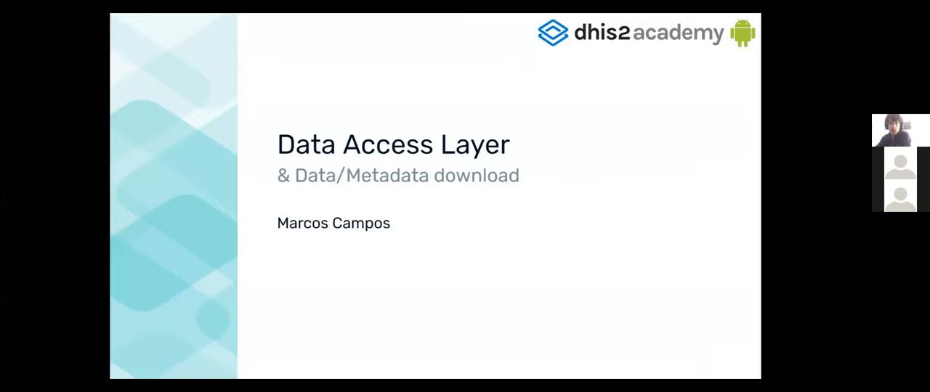
Advance from the 'Data Access Layer' title slide to the Workflow slide on login, sync and upload.
key(Right)
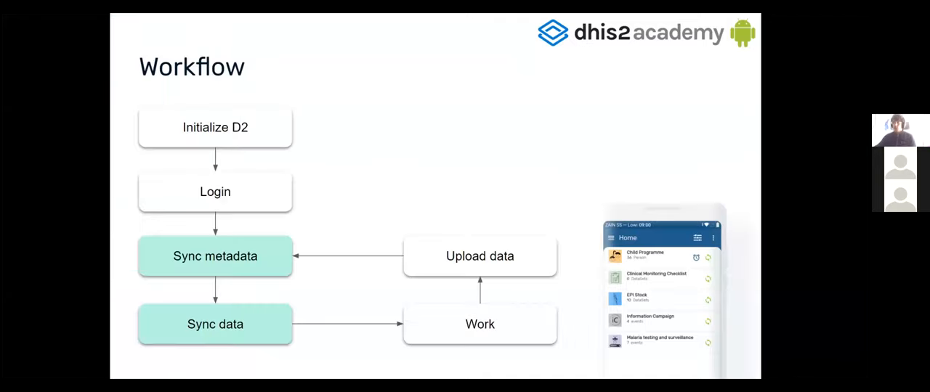
mouse_move(423, 134)
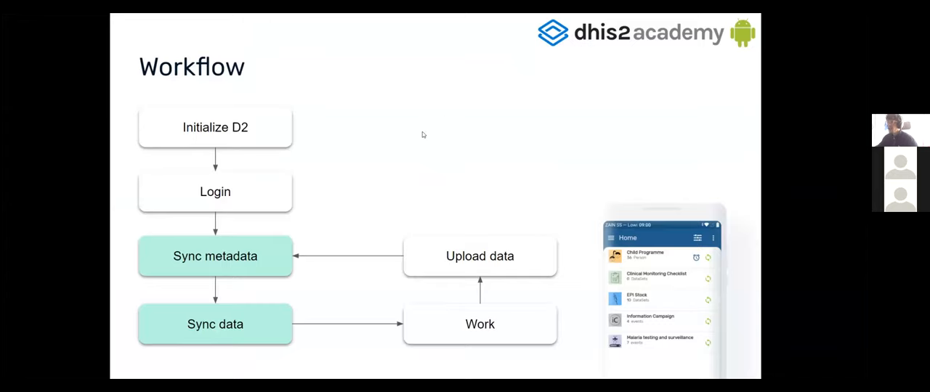
mouse_move(331, 120)
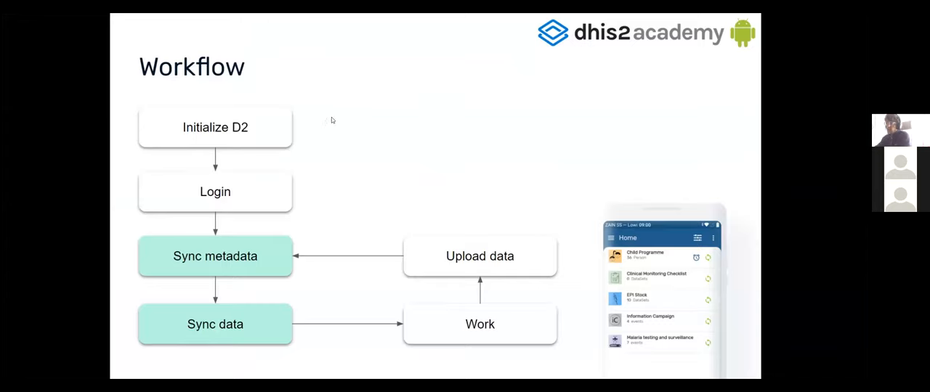
mouse_move(277, 143)
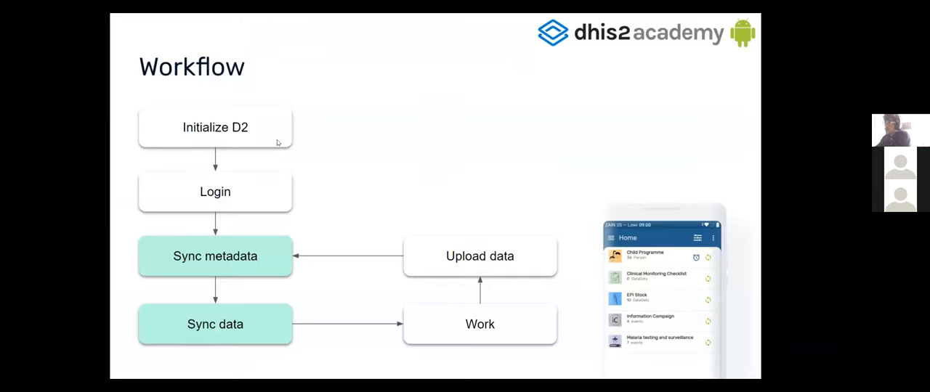
mouse_move(343, 239)
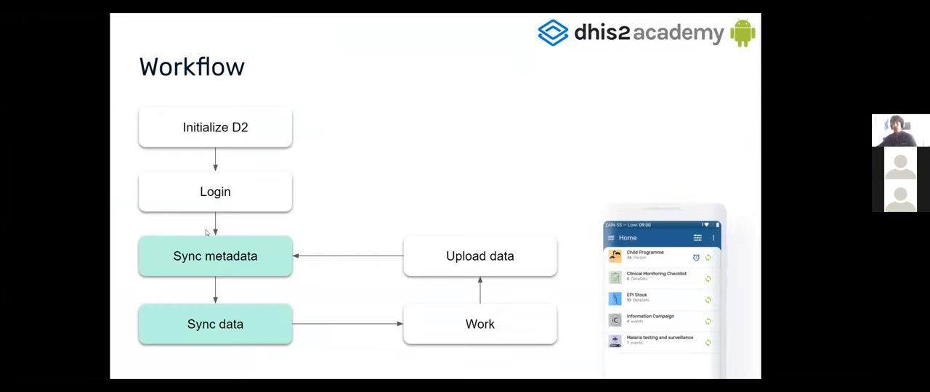
mouse_move(261, 273)
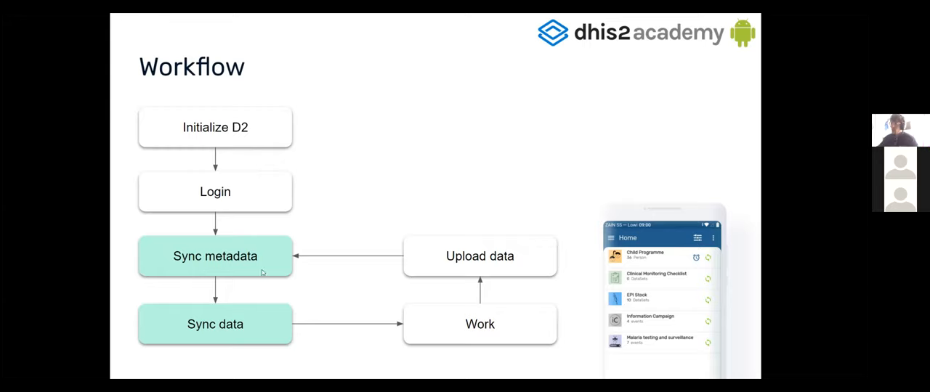
mouse_move(245, 292)
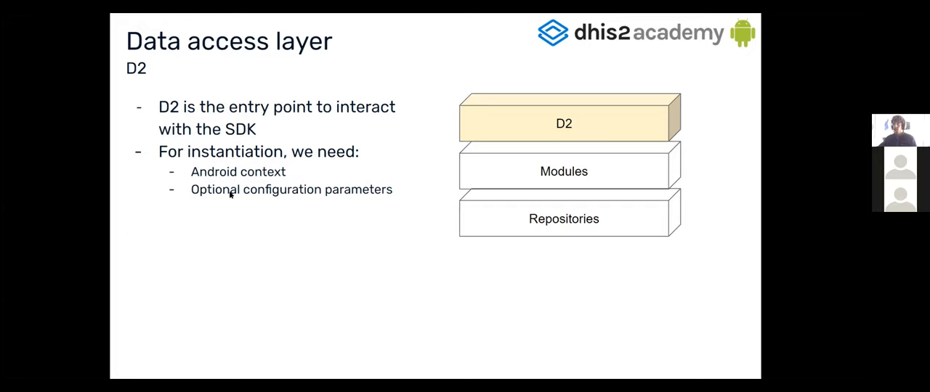
mouse_move(320, 211)
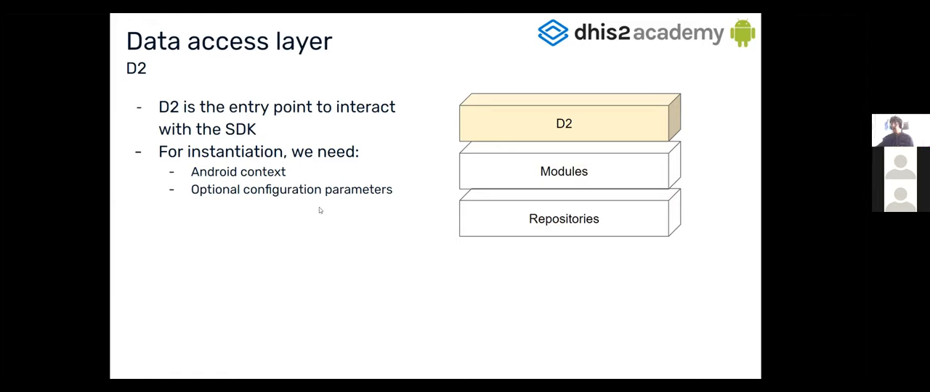
mouse_move(279, 217)
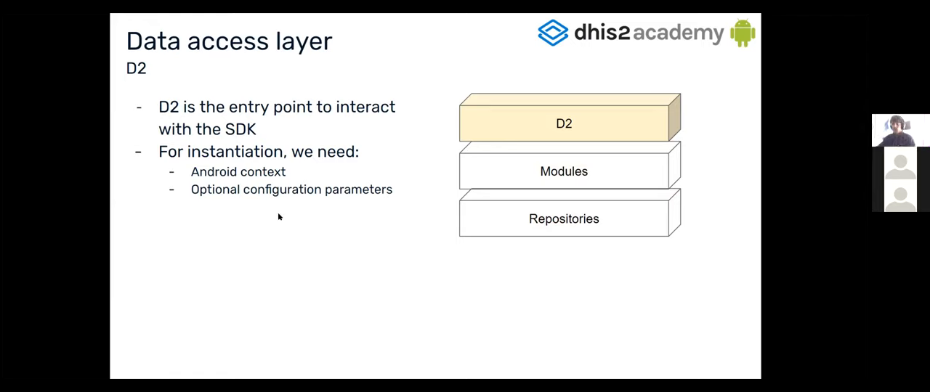
mouse_move(300, 221)
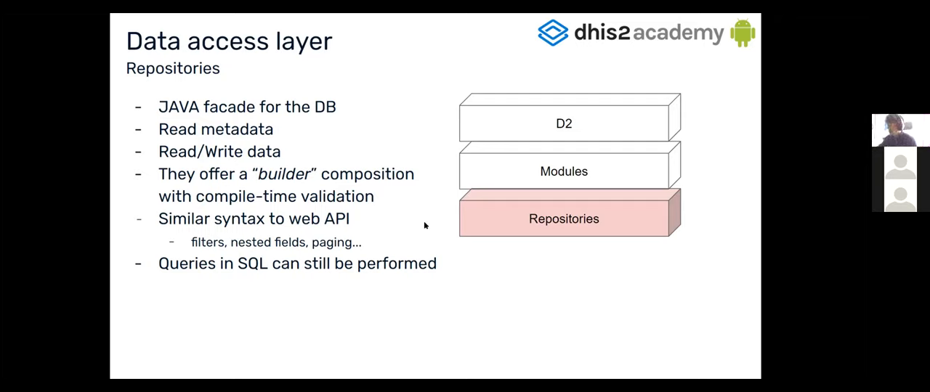
mouse_move(403, 205)
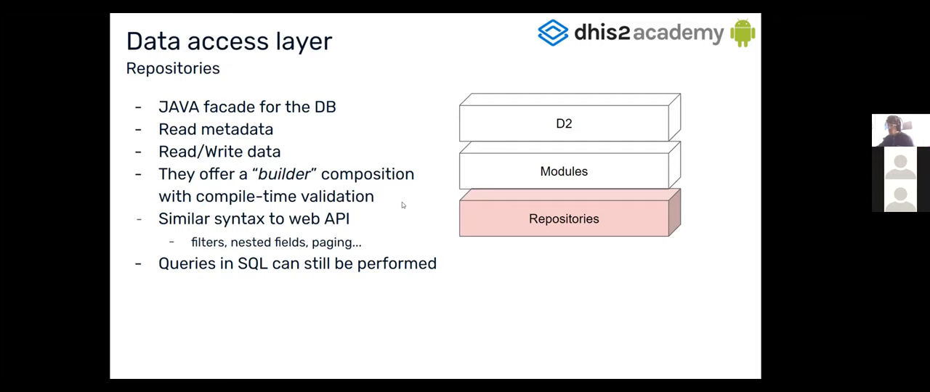
mouse_move(417, 227)
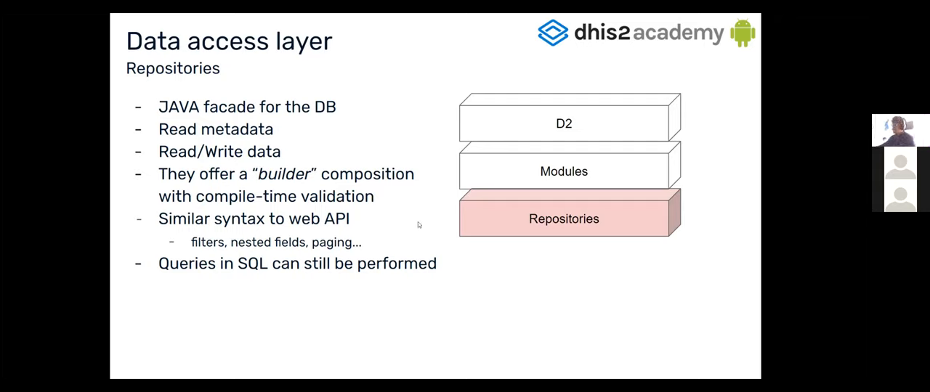
mouse_move(453, 273)
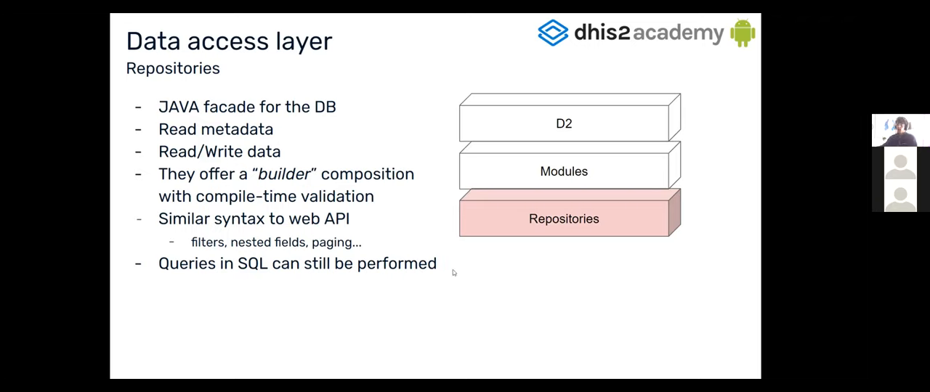
mouse_move(226, 332)
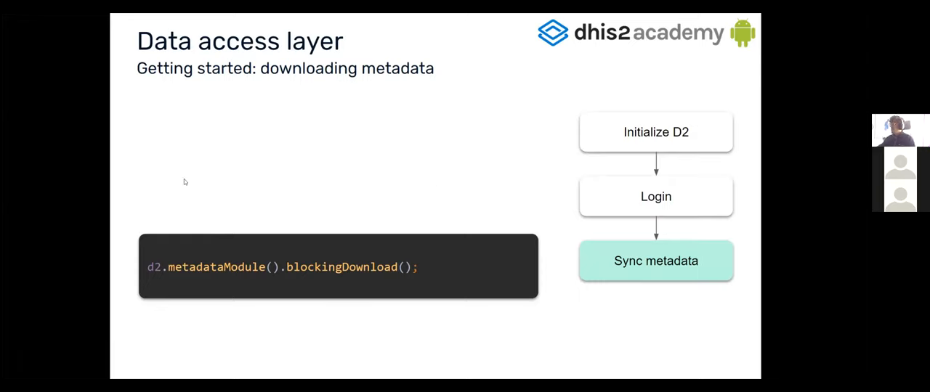
mouse_move(246, 290)
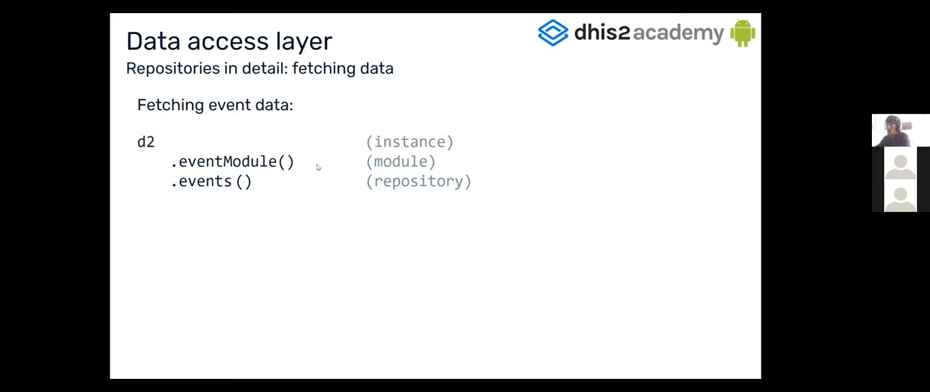
mouse_move(240, 169)
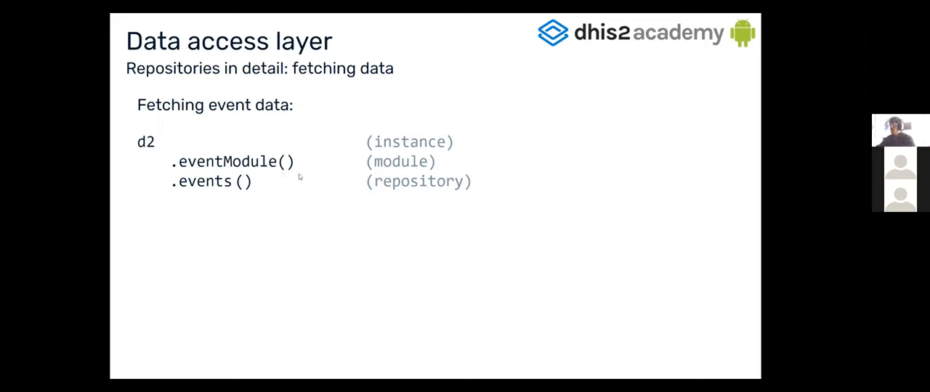
mouse_move(383, 221)
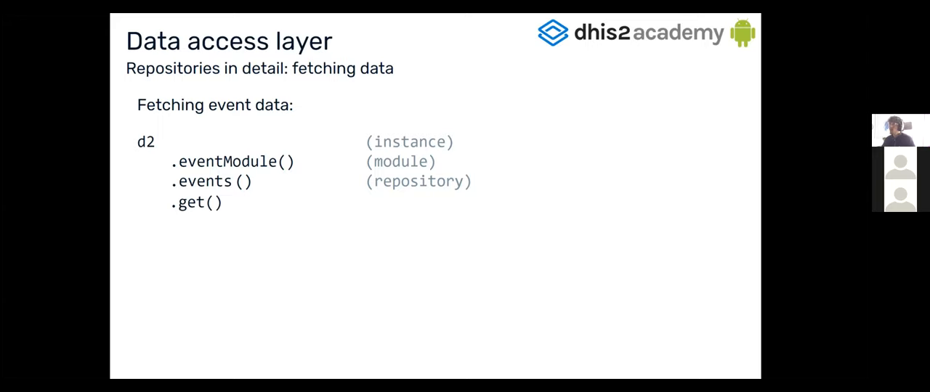
mouse_move(363, 230)
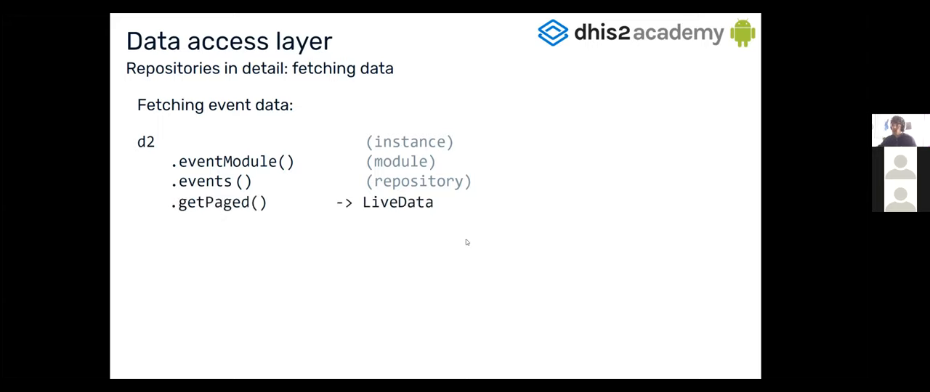
mouse_move(463, 260)
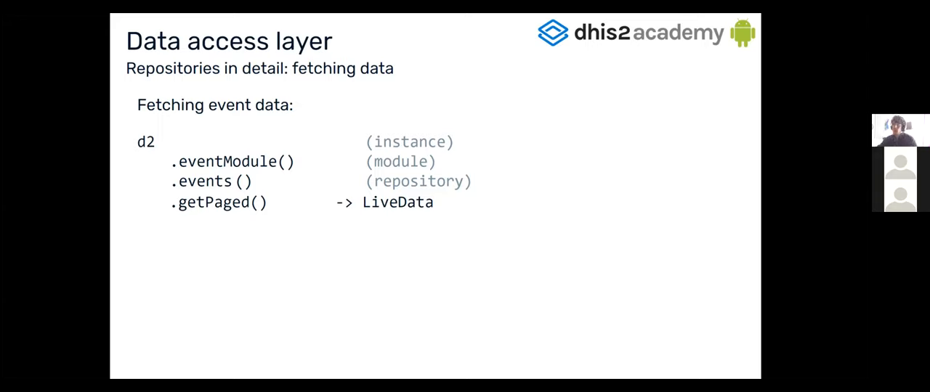
mouse_move(386, 233)
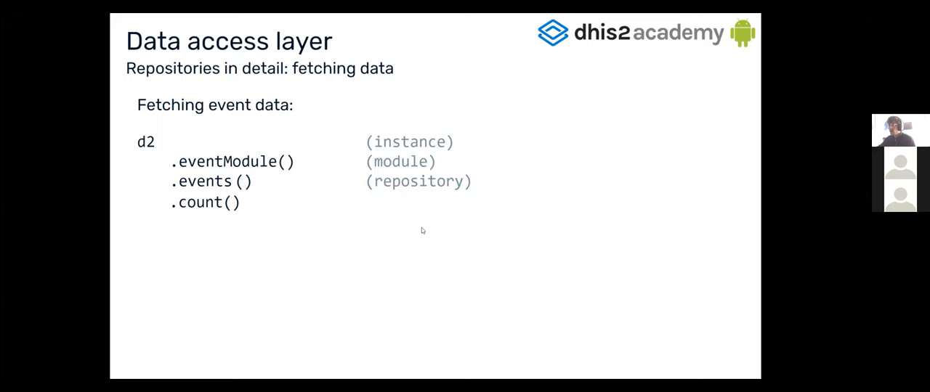
mouse_move(322, 224)
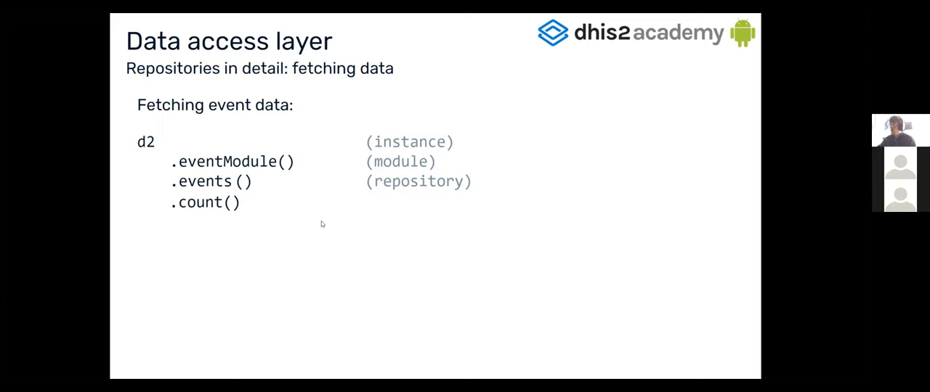
mouse_move(432, 237)
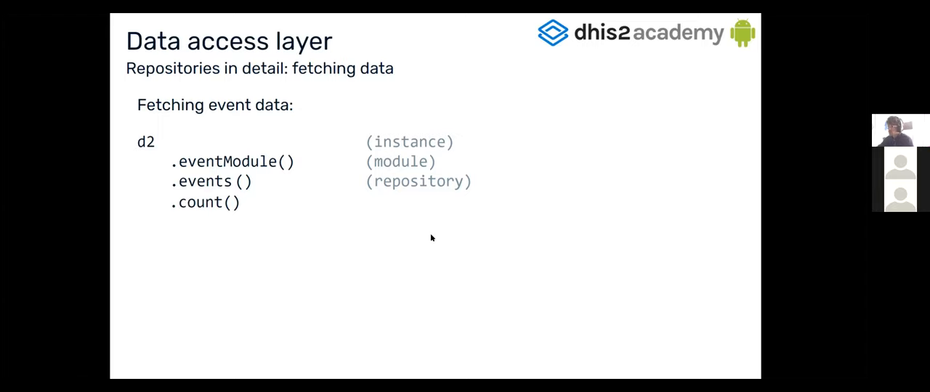
mouse_move(404, 248)
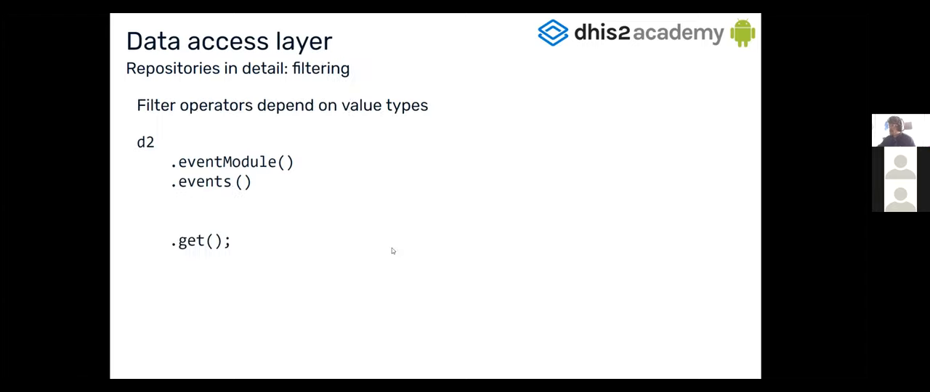
mouse_move(380, 118)
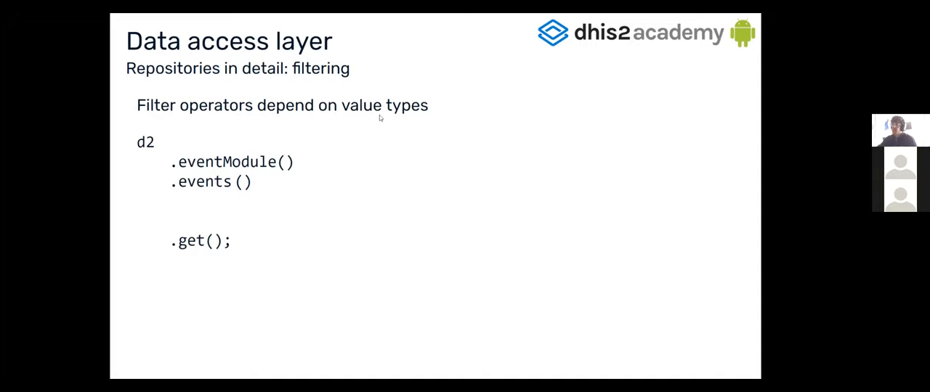
mouse_move(328, 195)
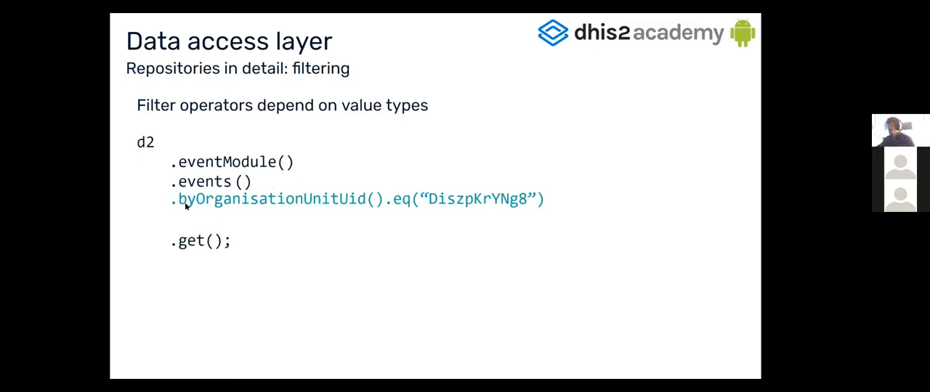
mouse_move(258, 200)
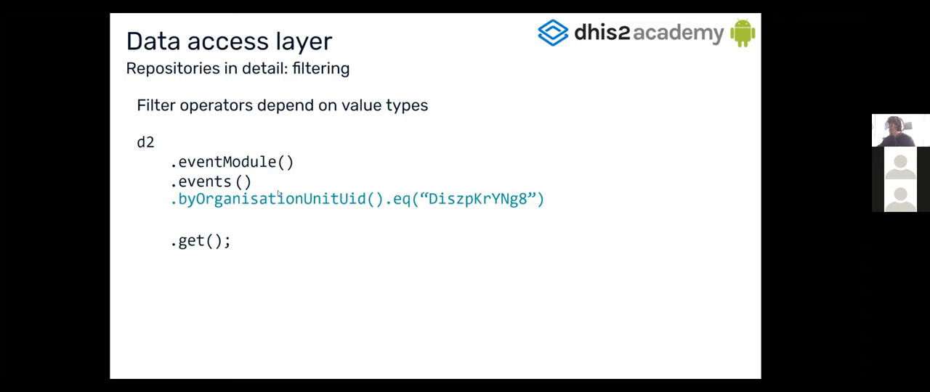
mouse_move(489, 201)
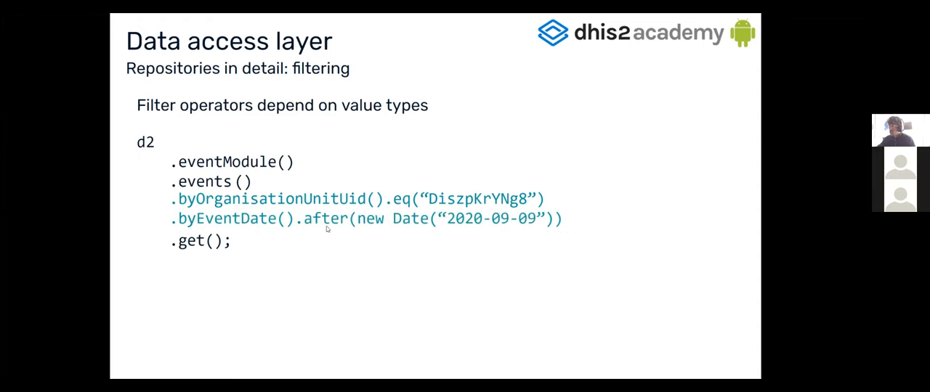
mouse_move(331, 223)
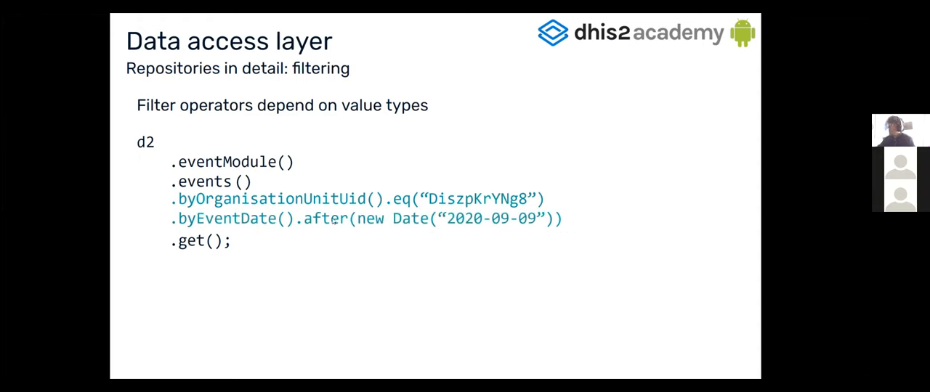
mouse_move(472, 229)
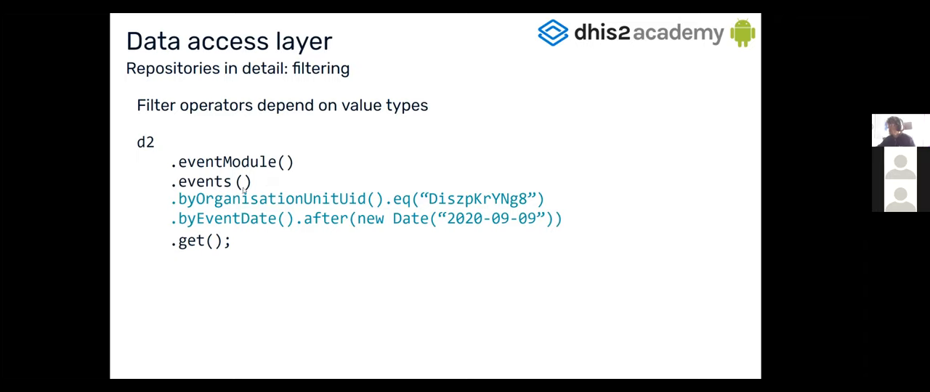
mouse_move(272, 227)
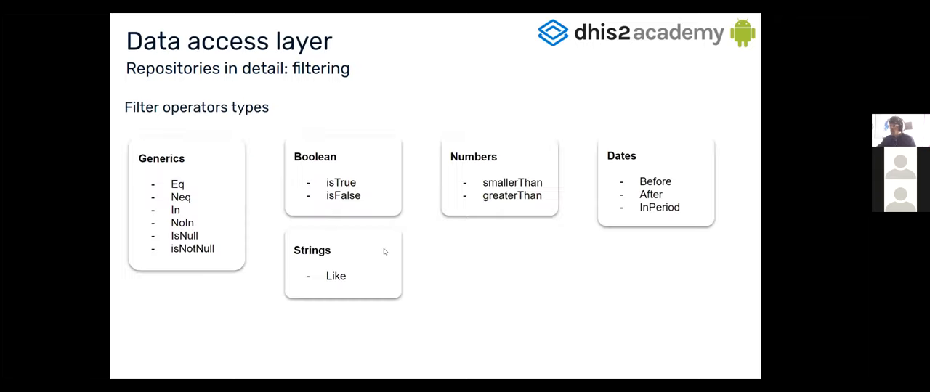
mouse_move(449, 246)
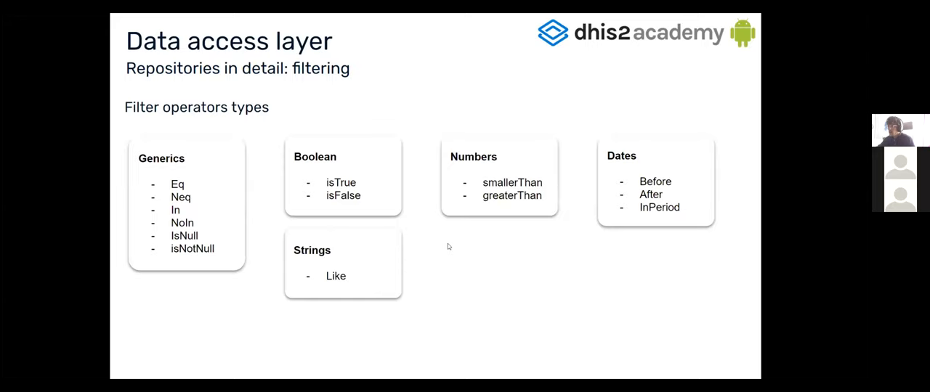
mouse_move(172, 147)
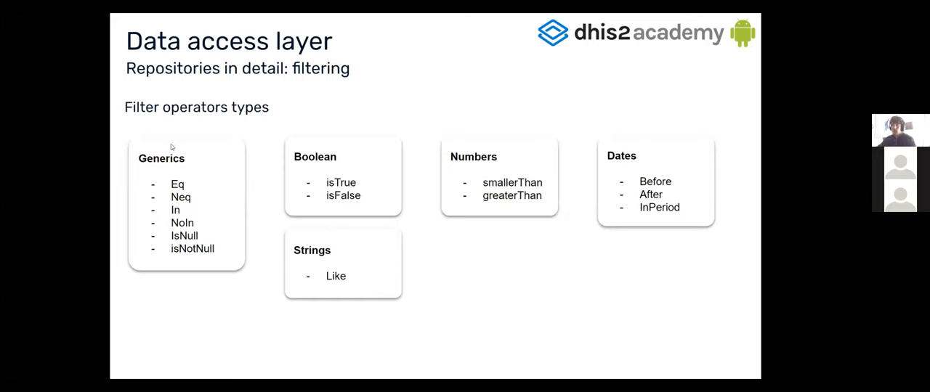
mouse_move(270, 124)
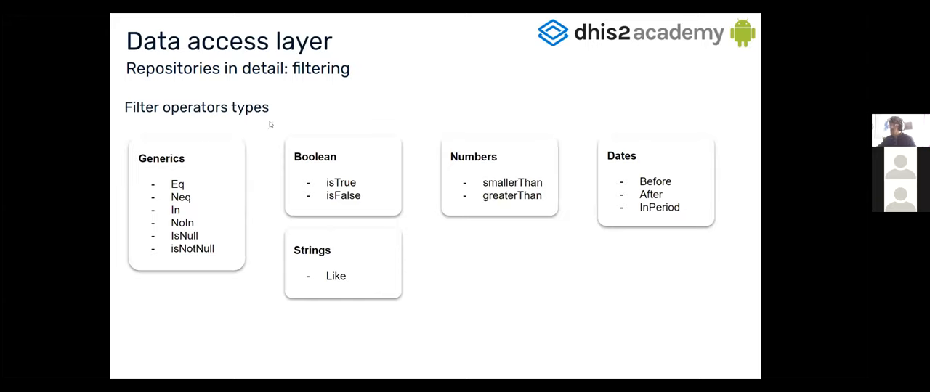
mouse_move(223, 157)
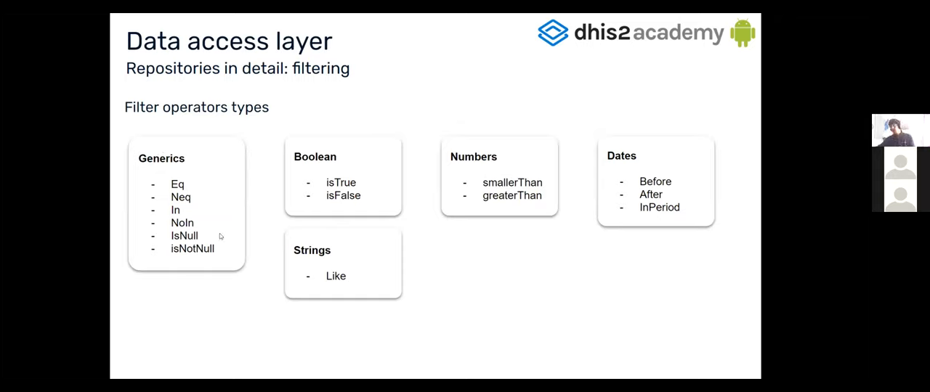
mouse_move(251, 144)
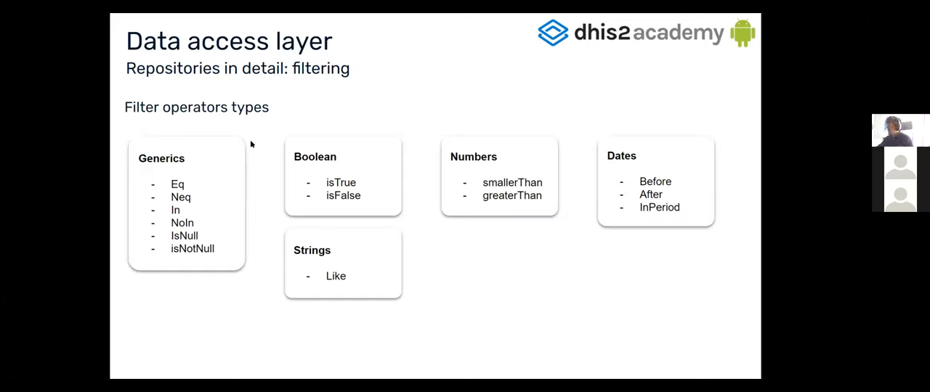
mouse_move(341, 205)
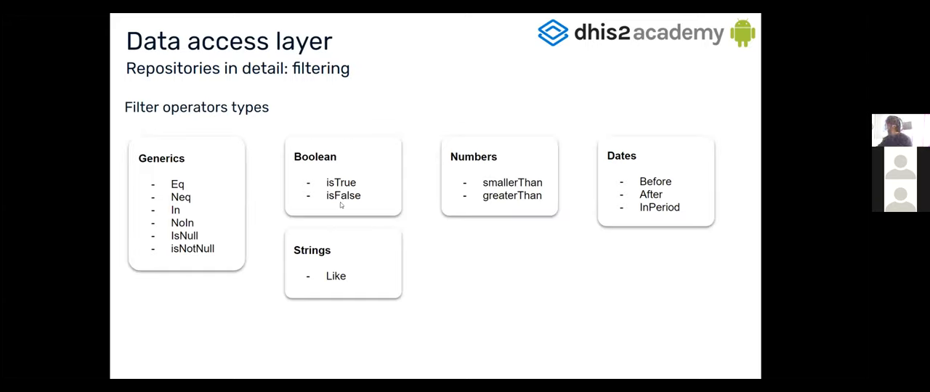
mouse_move(327, 246)
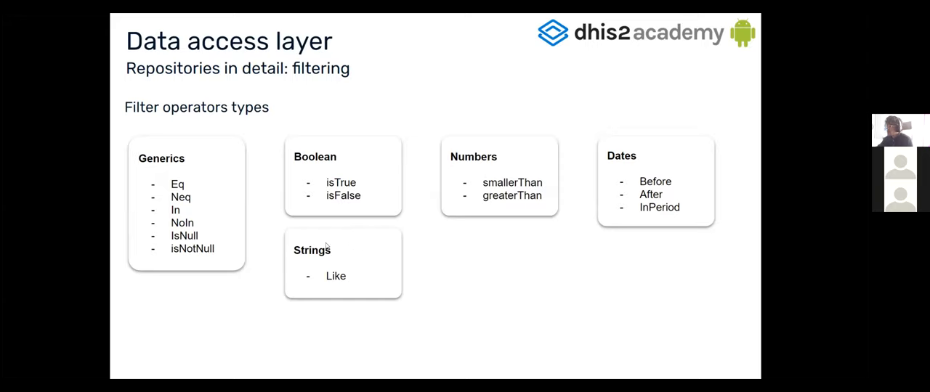
mouse_move(357, 283)
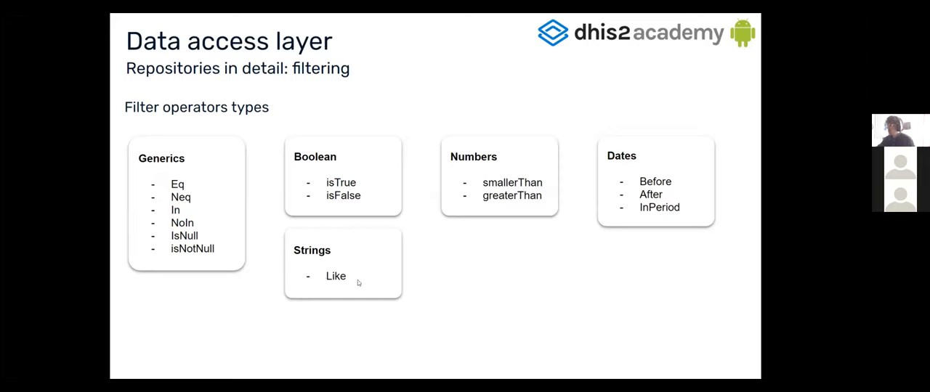
mouse_move(541, 146)
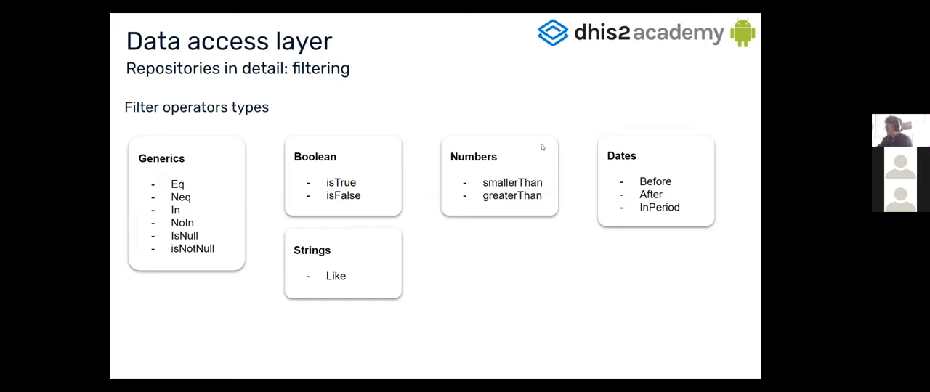
mouse_move(496, 195)
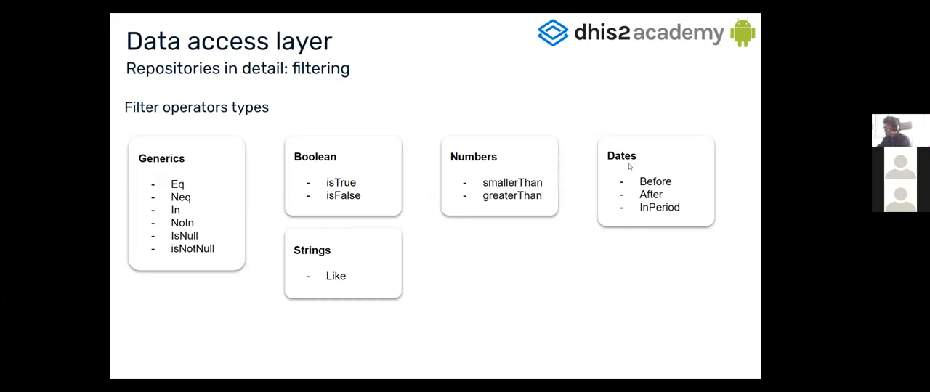
mouse_move(440, 107)
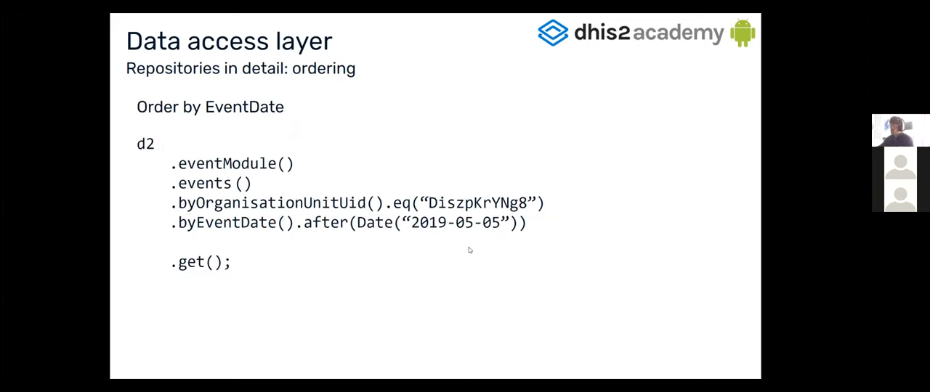
mouse_move(407, 285)
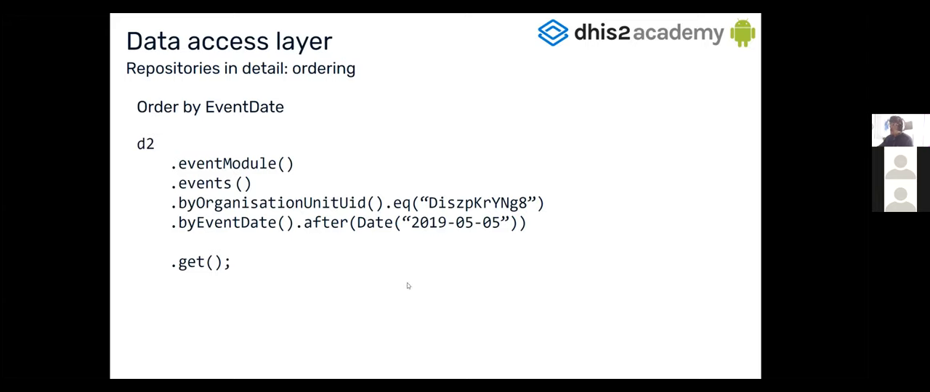
mouse_move(288, 187)
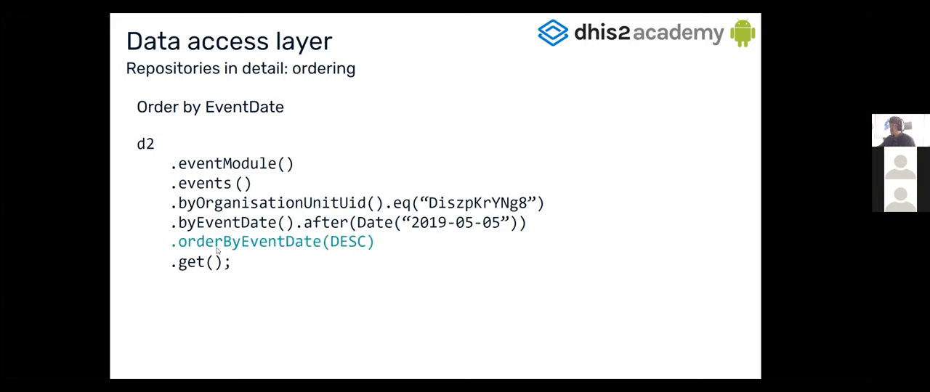
mouse_move(274, 263)
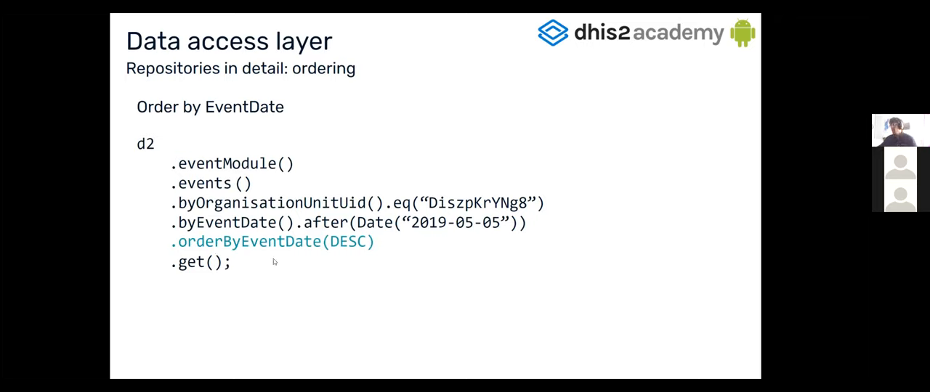
mouse_move(234, 250)
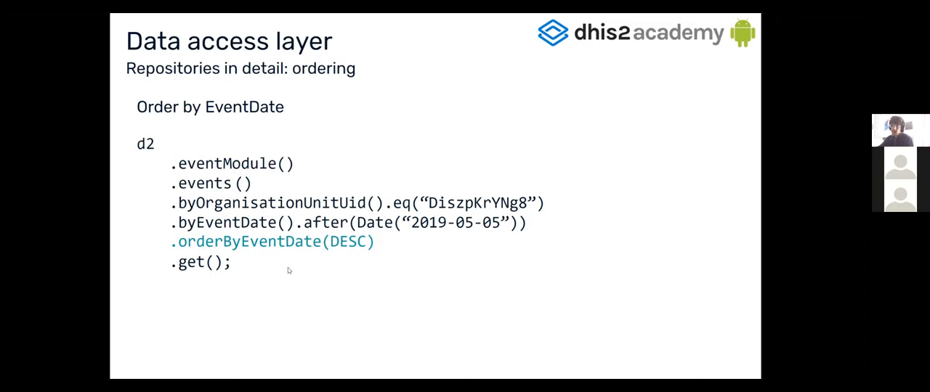
mouse_move(321, 285)
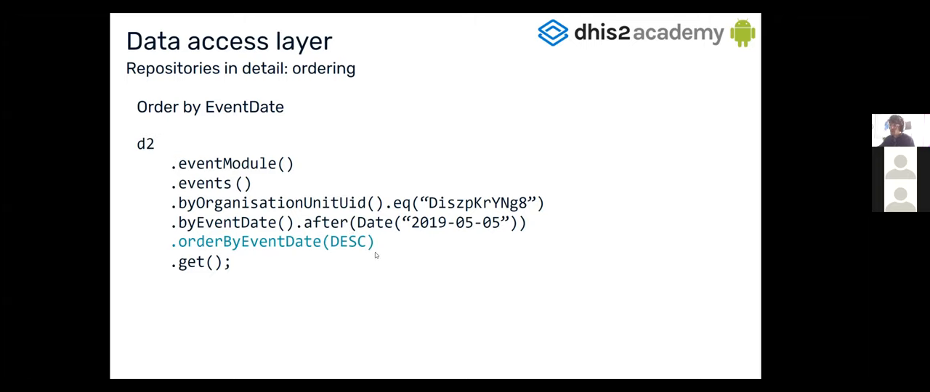
Advance to the 'Repositories in detail: nested fields' slide showing .withTrackedEntityDataValues().
key(Right)
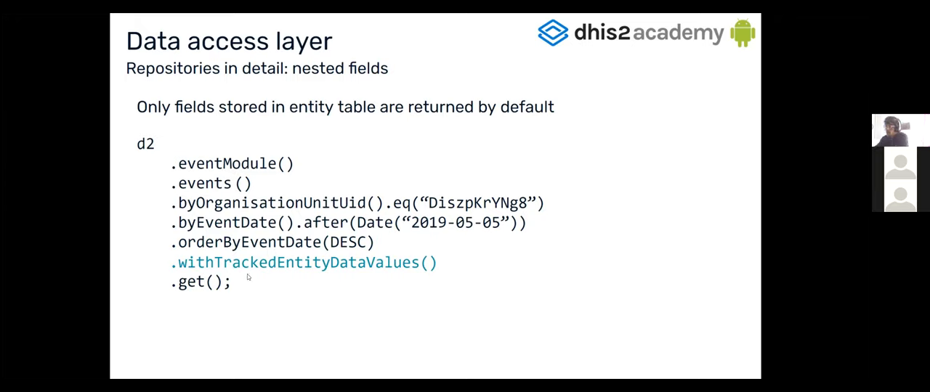
mouse_move(508, 253)
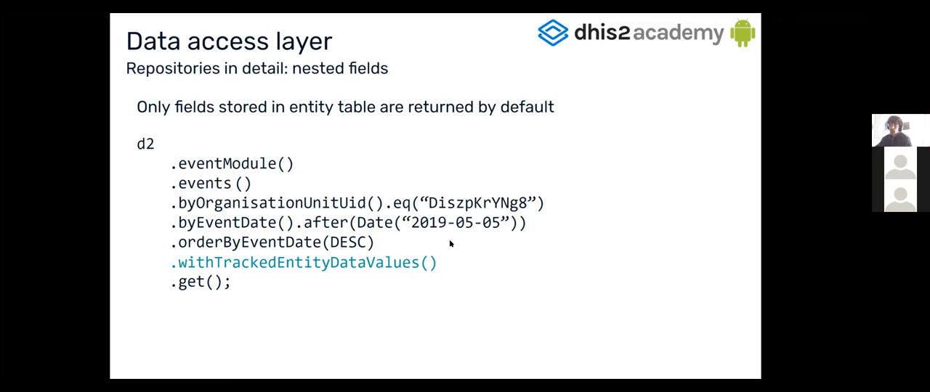
mouse_move(360, 283)
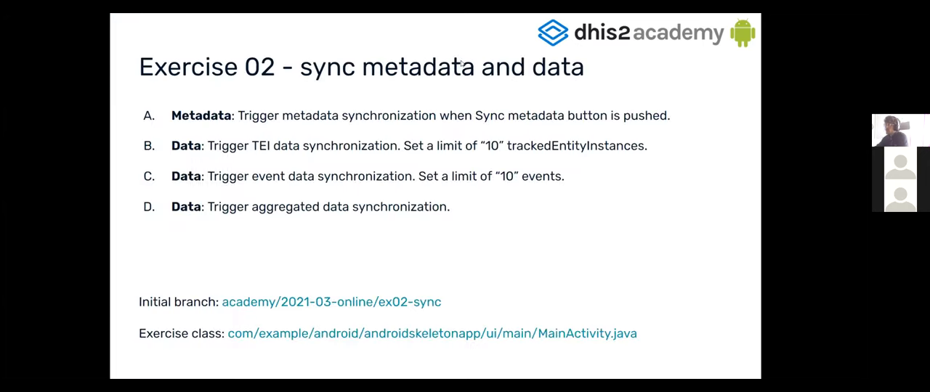
mouse_move(532, 261)
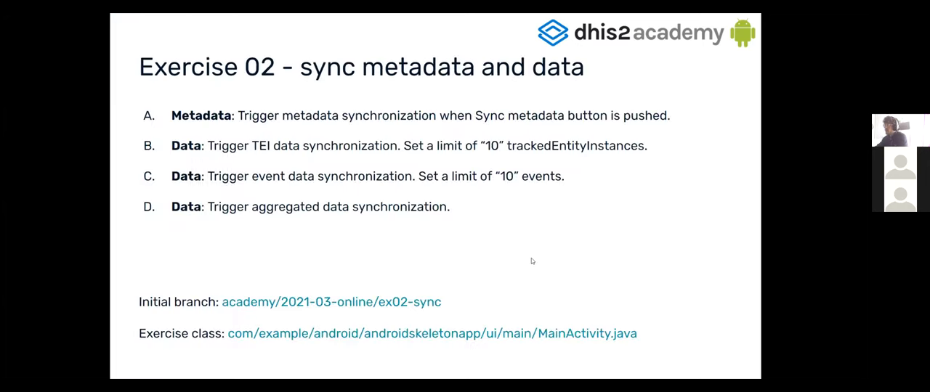
mouse_move(457, 242)
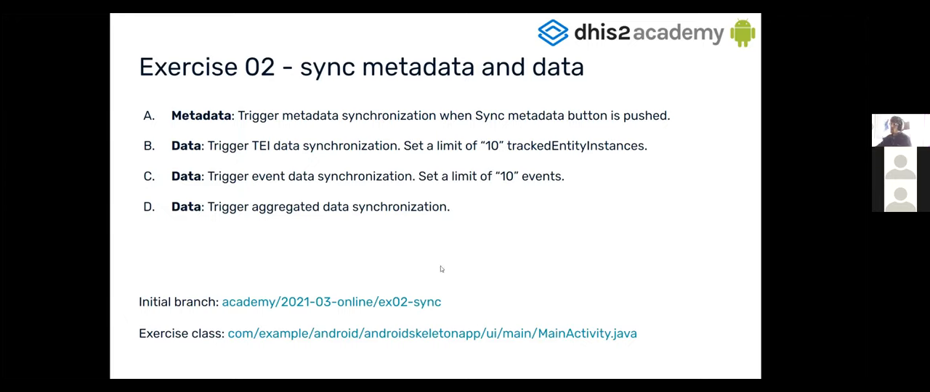
mouse_move(311, 138)
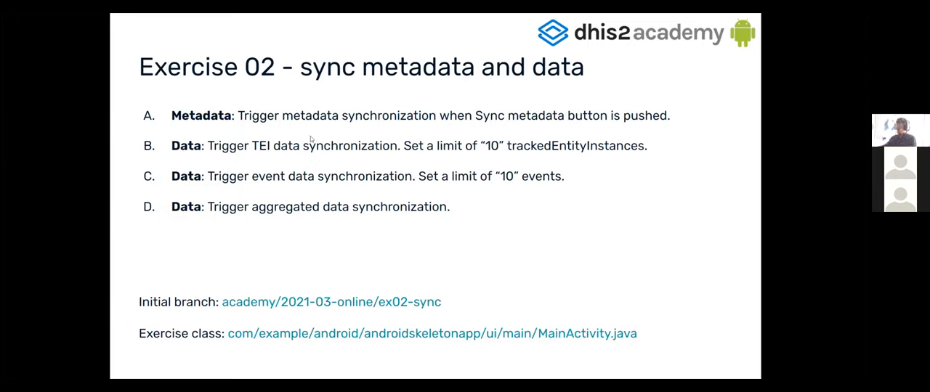
mouse_move(496, 199)
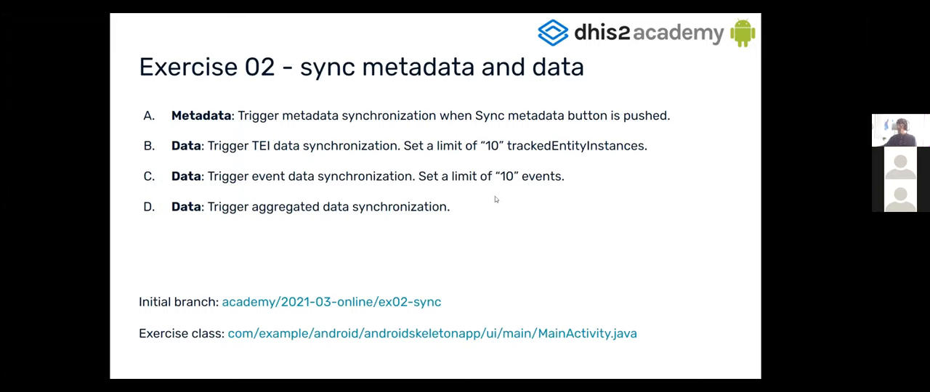
mouse_move(463, 235)
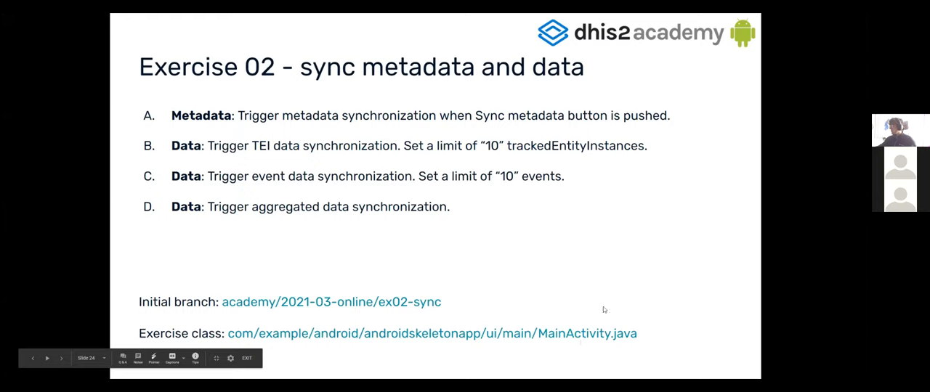
mouse_move(638, 284)
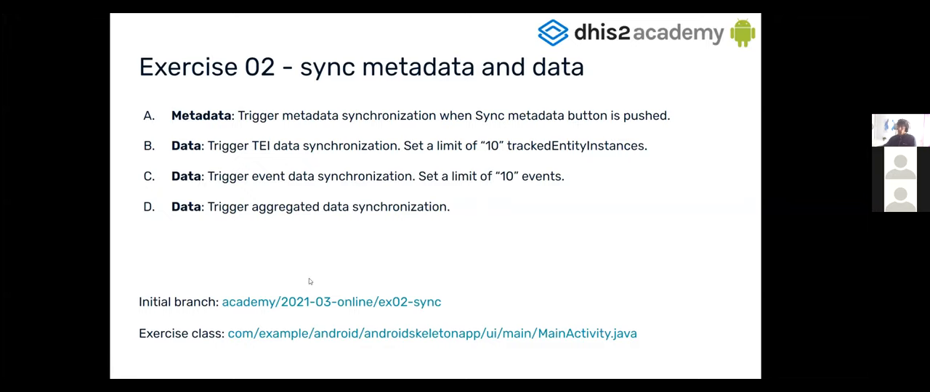
mouse_move(449, 301)
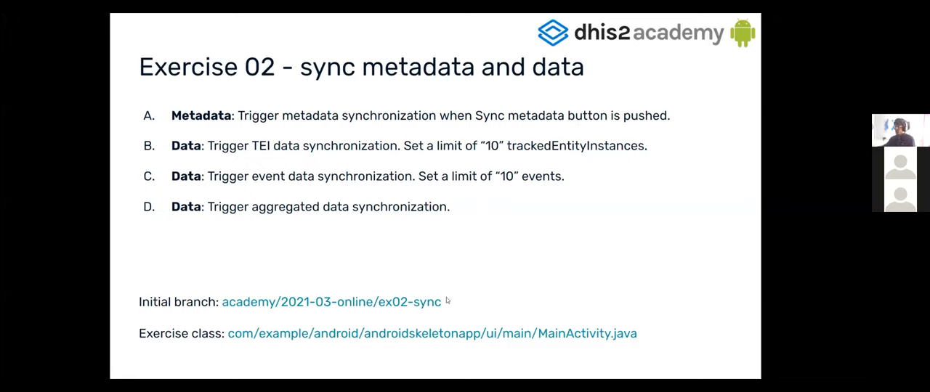
mouse_move(294, 265)
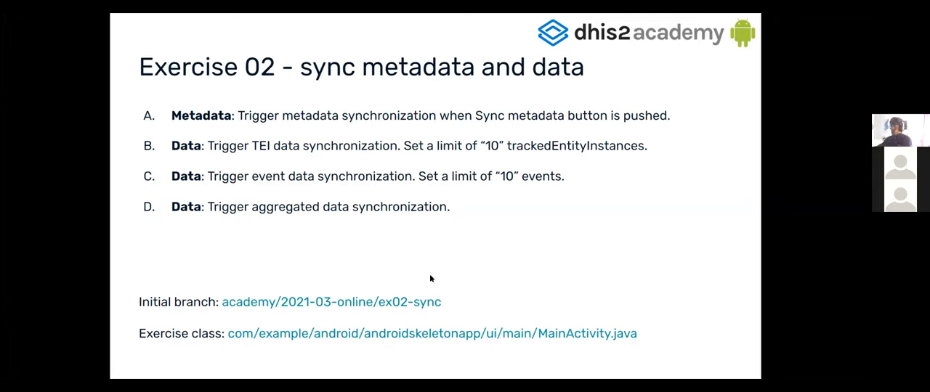
mouse_move(264, 238)
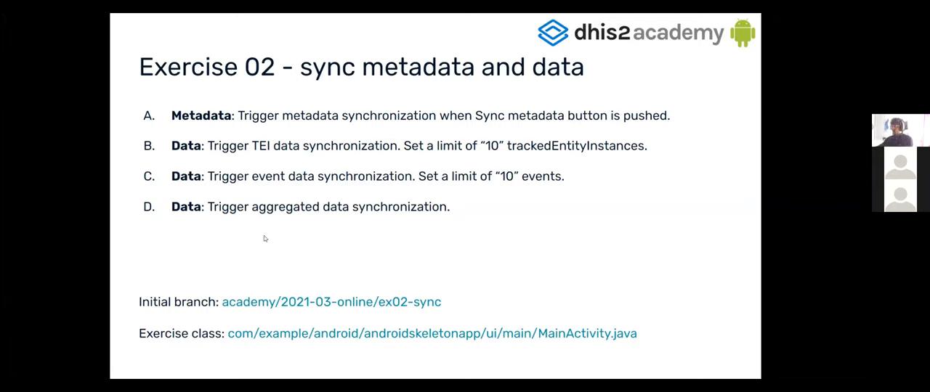
mouse_move(327, 252)
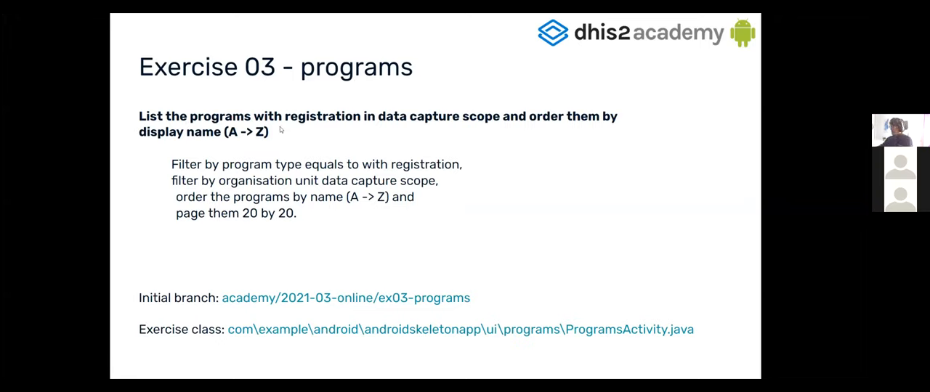
mouse_move(470, 131)
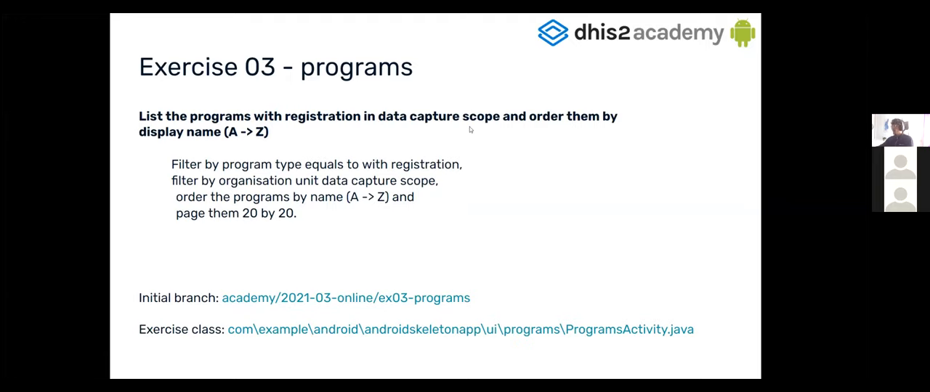
mouse_move(272, 138)
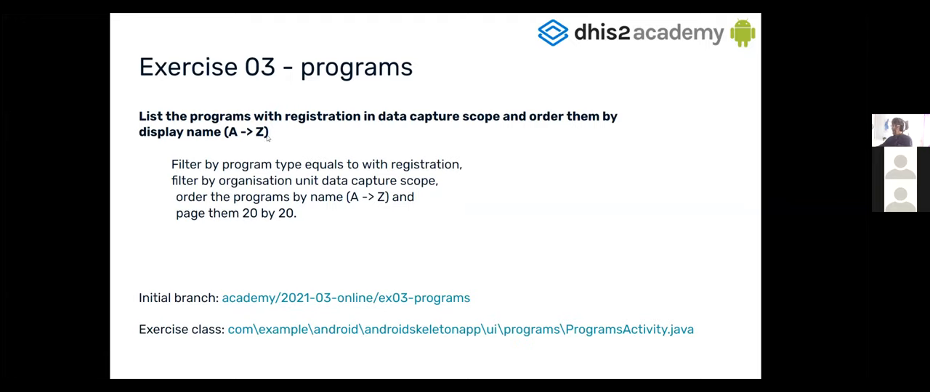
mouse_move(443, 244)
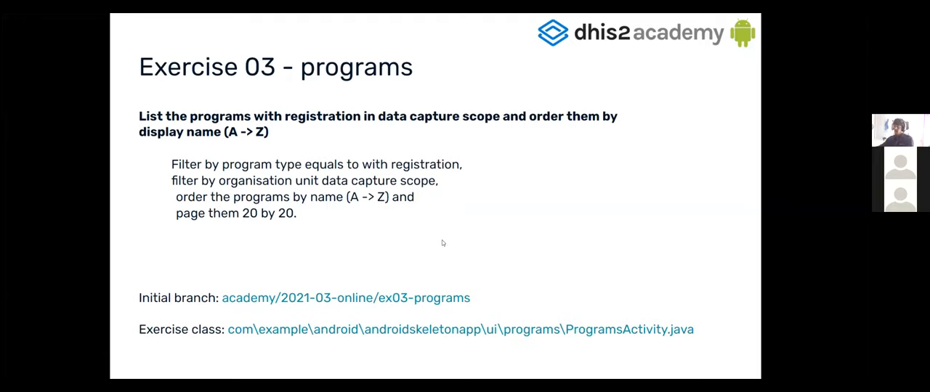
mouse_move(220, 305)
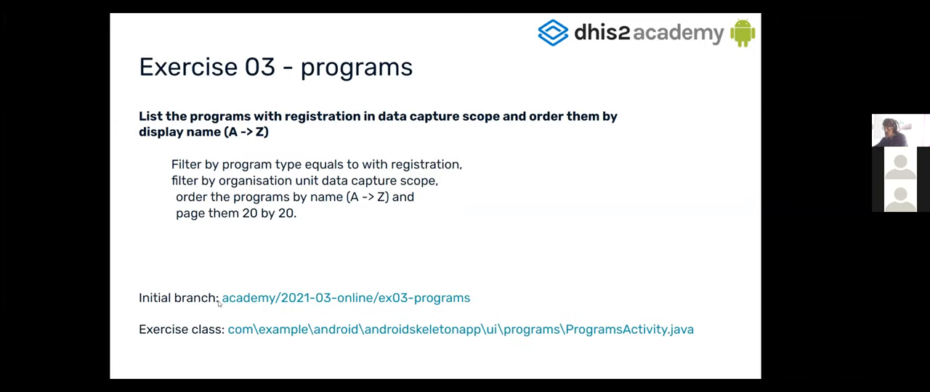
mouse_move(481, 307)
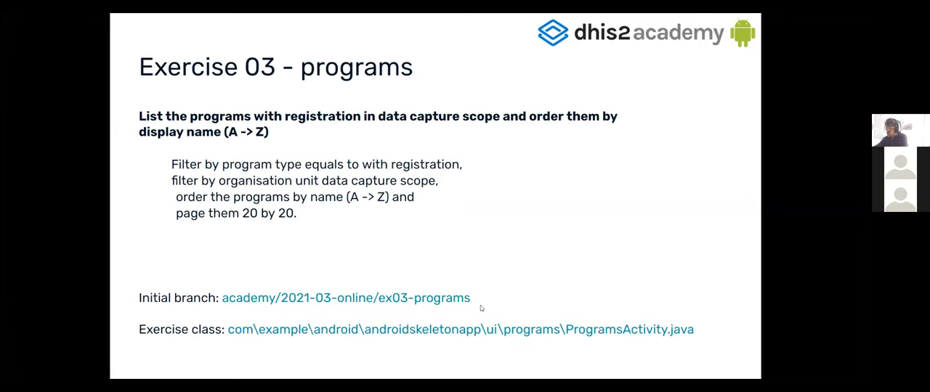